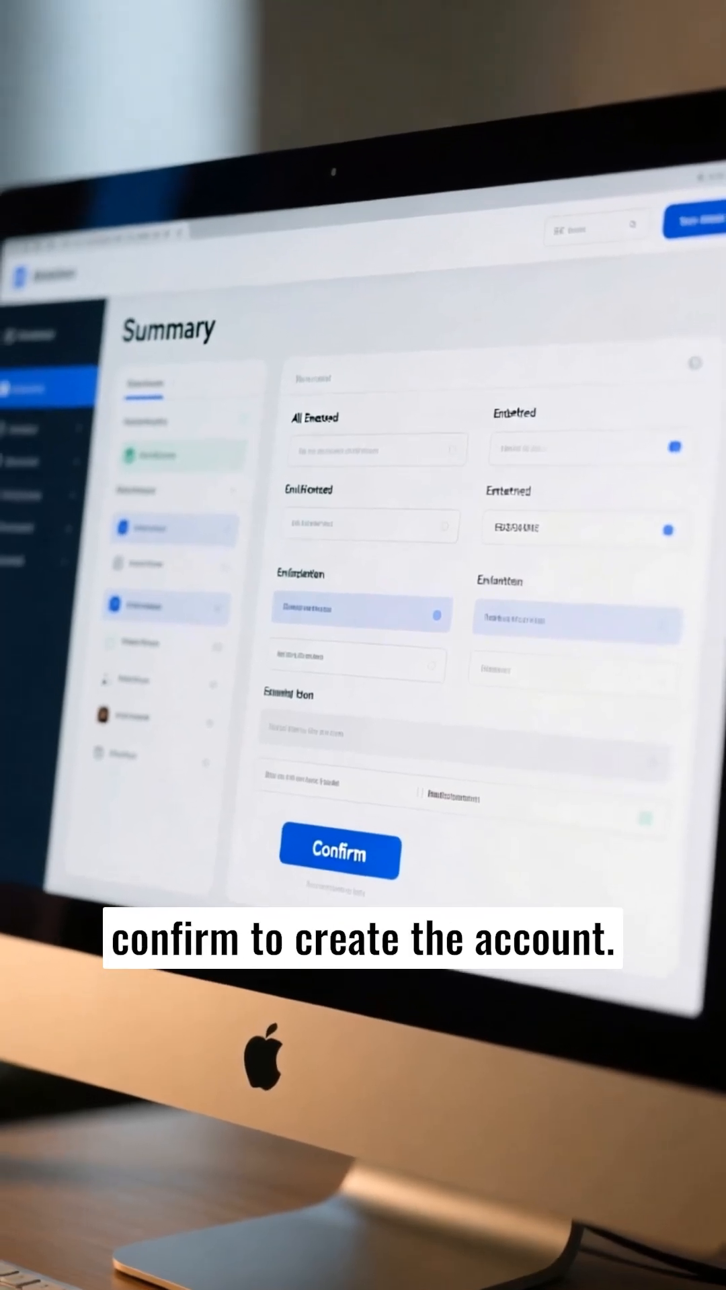
left_click(338, 852)
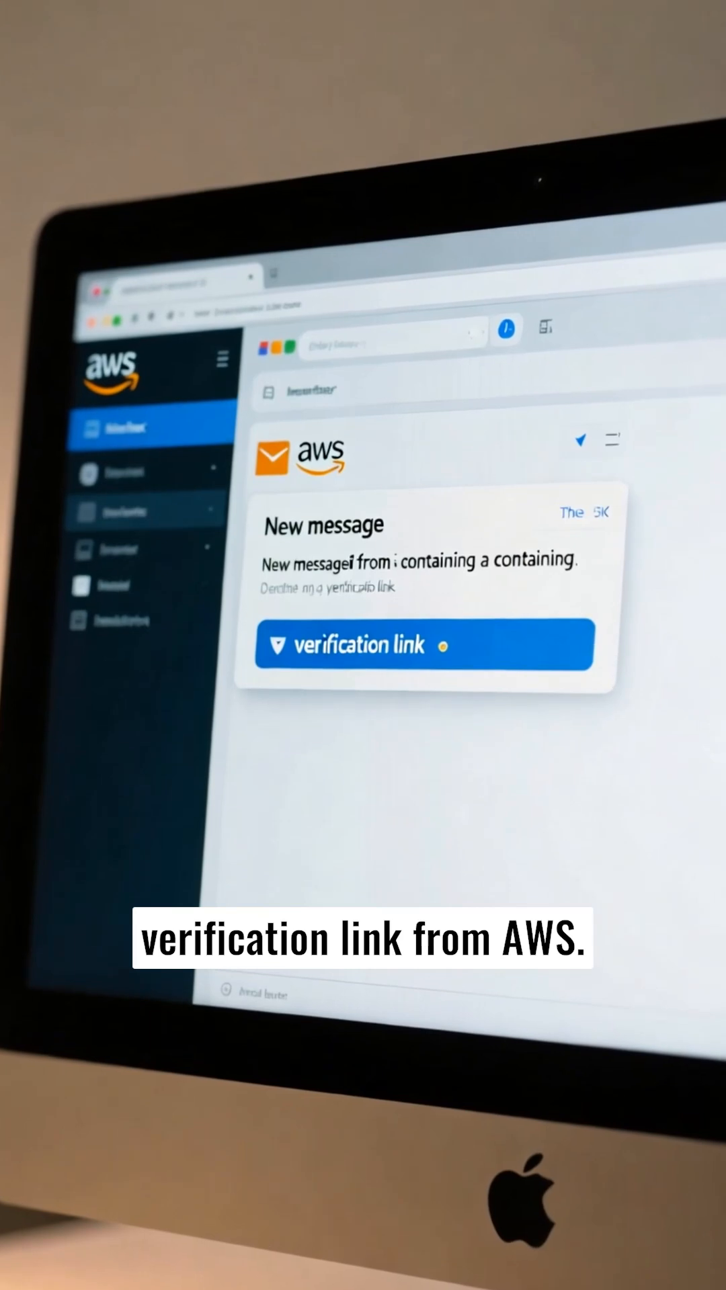